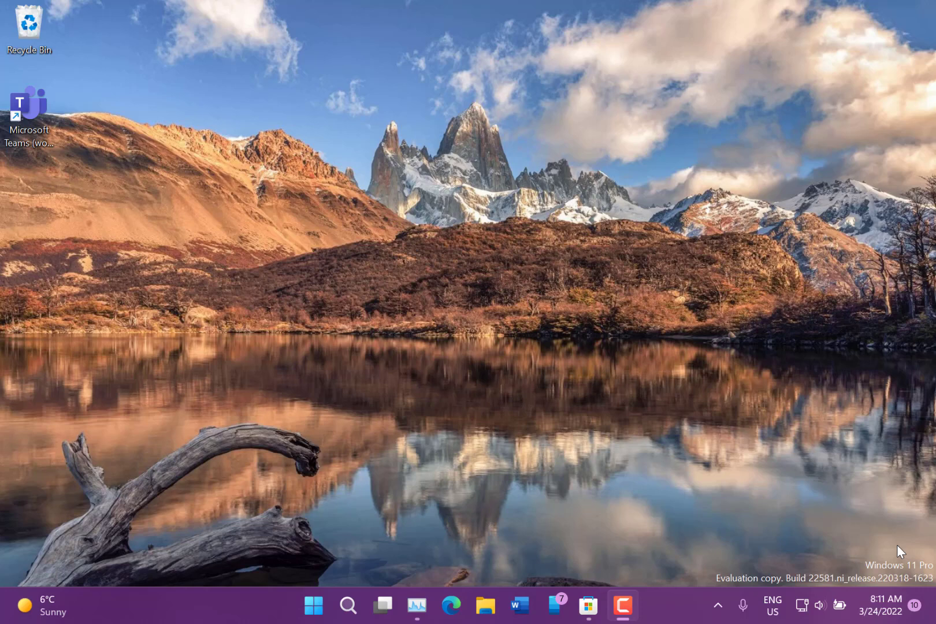
mouse_move(596, 200)
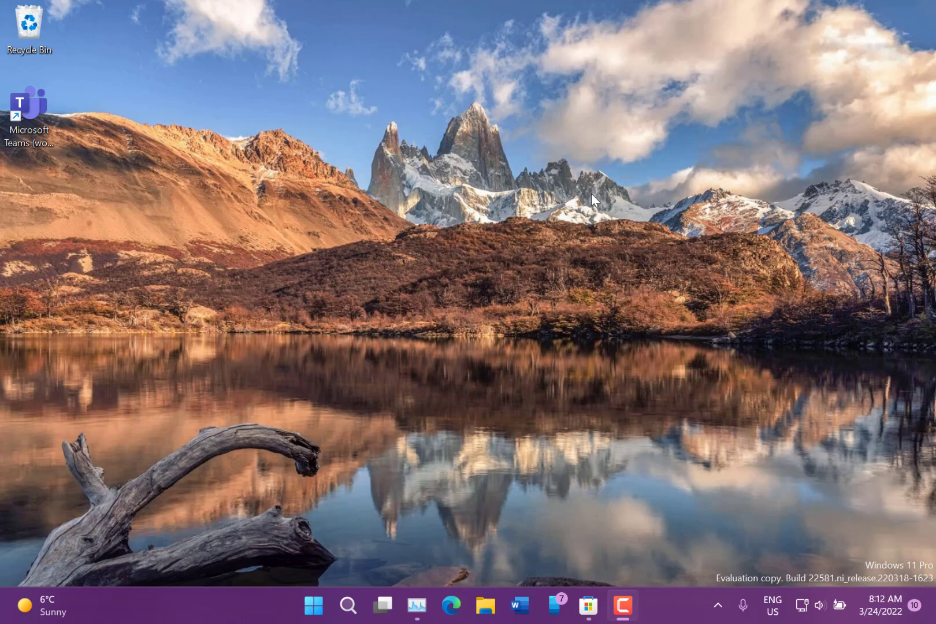
mouse_move(427, 325)
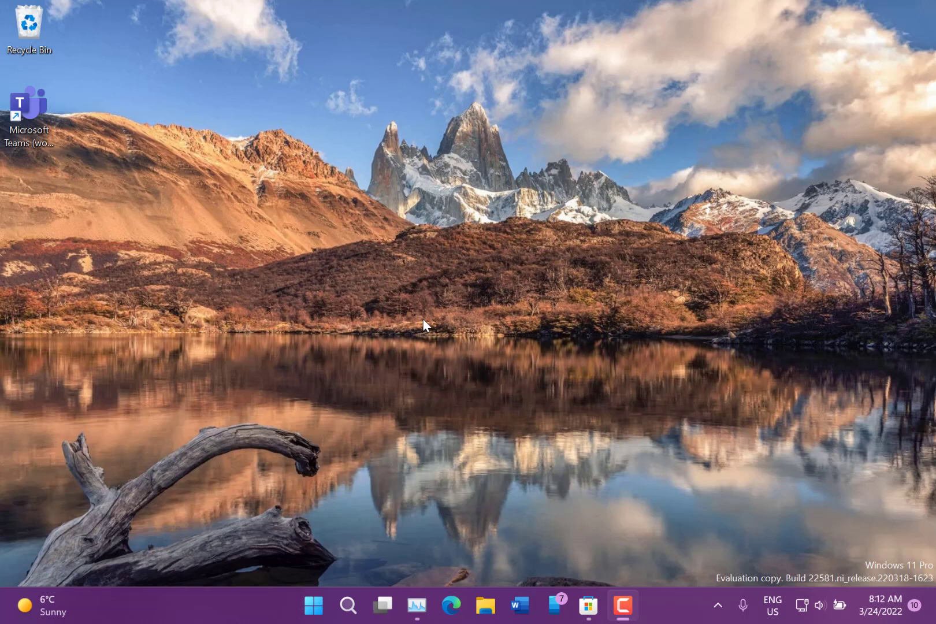
mouse_move(358, 466)
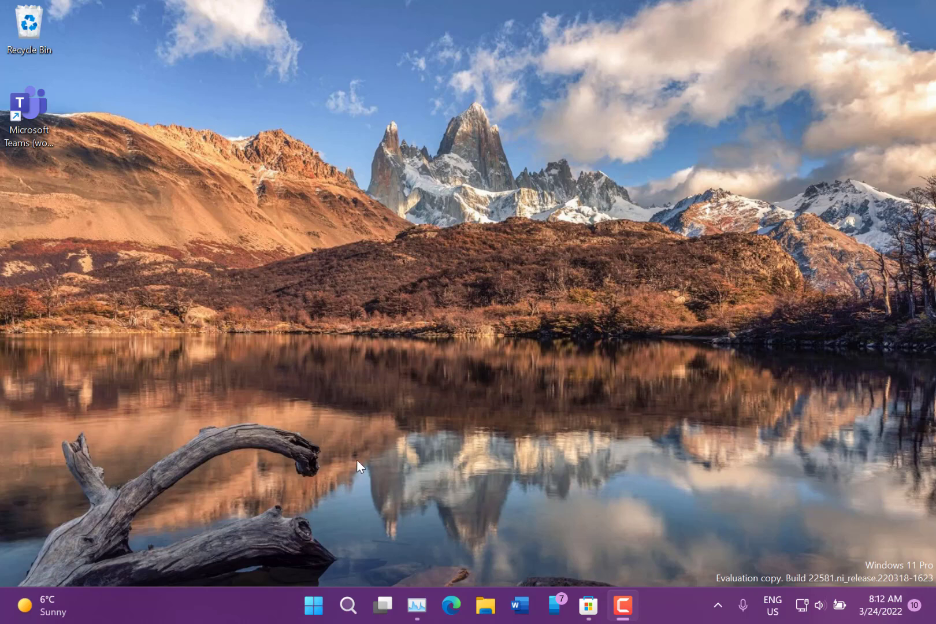
mouse_move(320, 606)
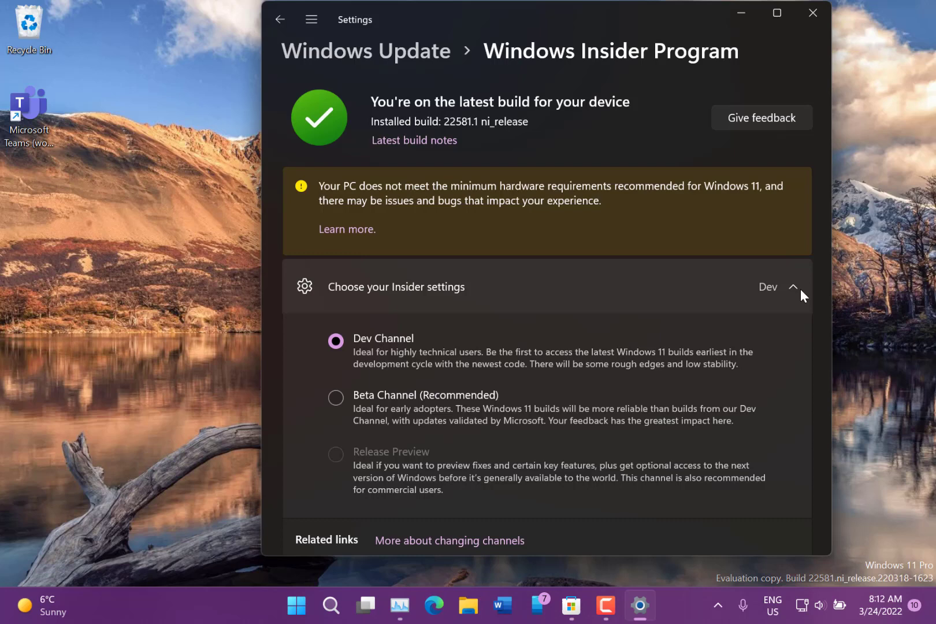
mouse_move(540, 402)
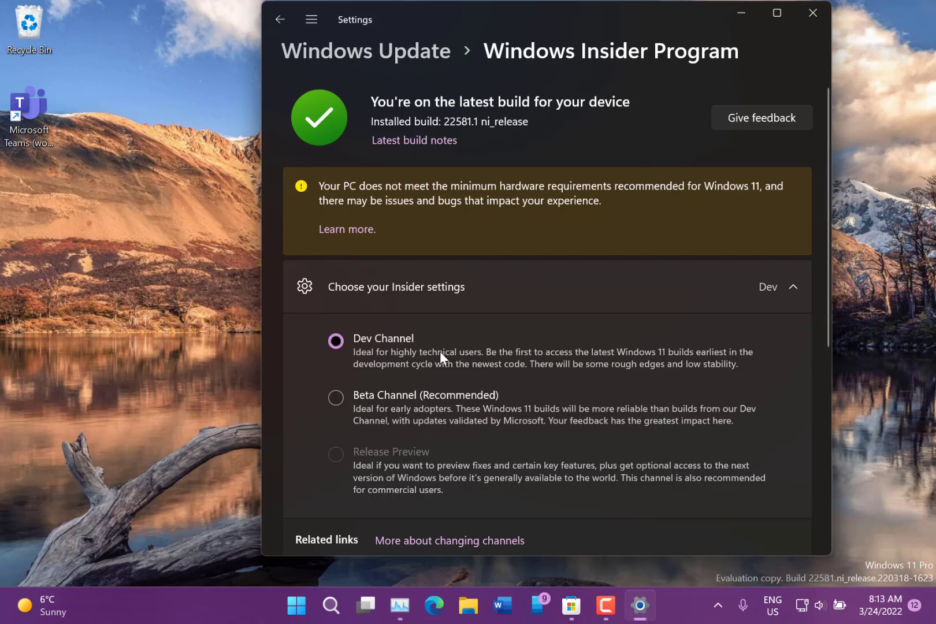
mouse_move(497, 360)
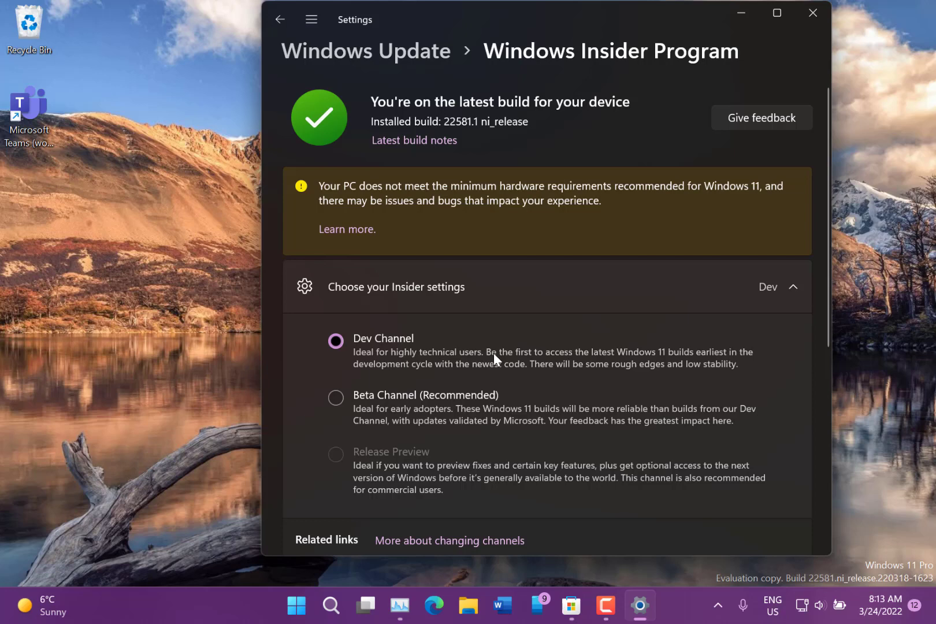
mouse_move(338, 405)
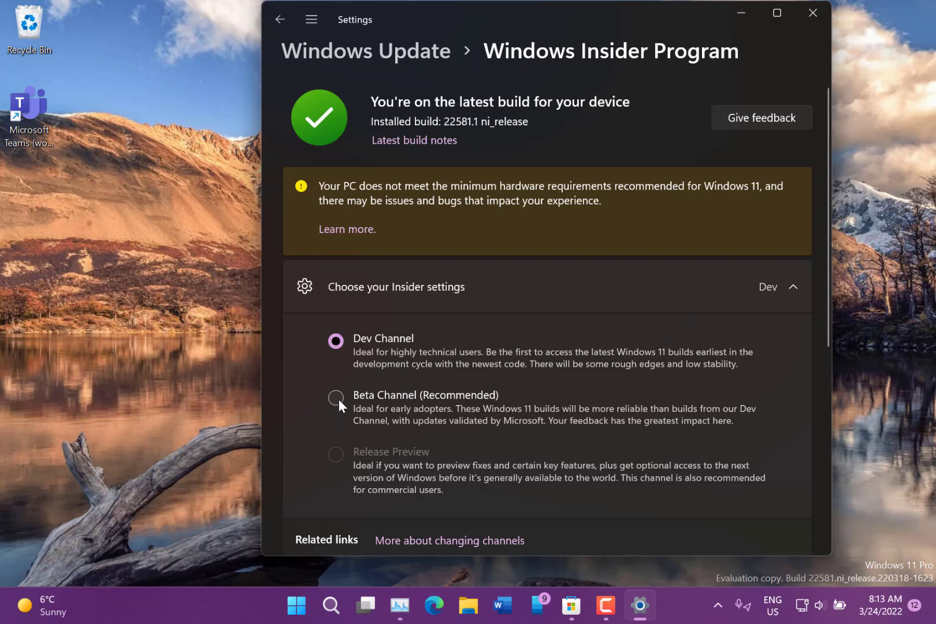
mouse_move(488, 329)
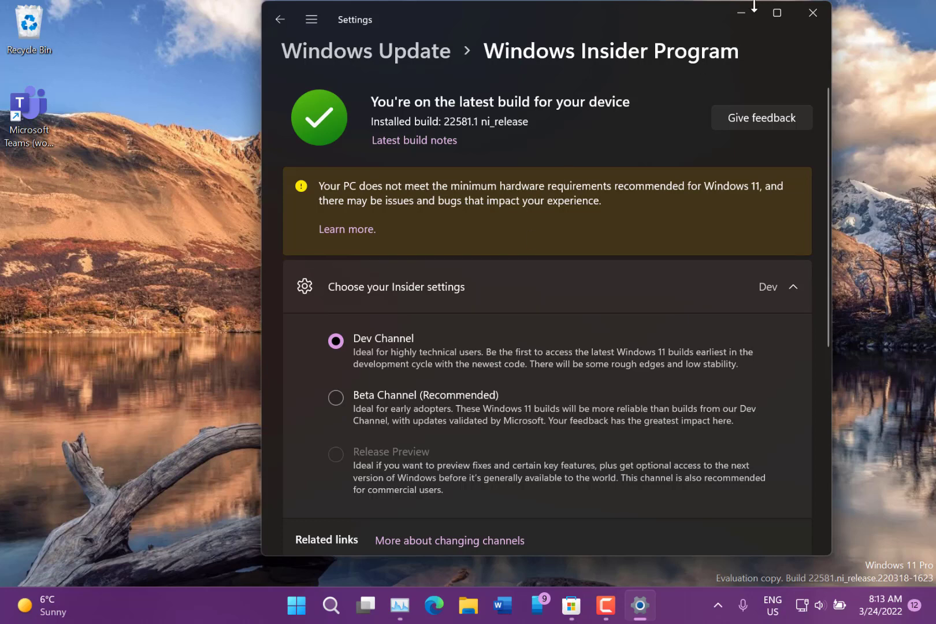
mouse_move(741, 13)
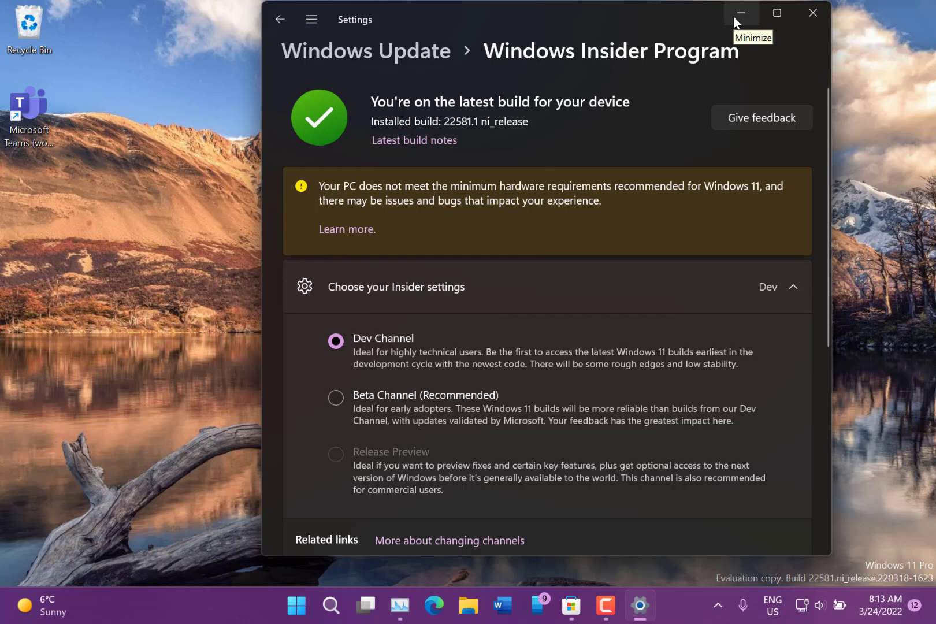
Step: Minimize the Settings window, keeping Dev Channel selected, to reveal the desktop
click(742, 12)
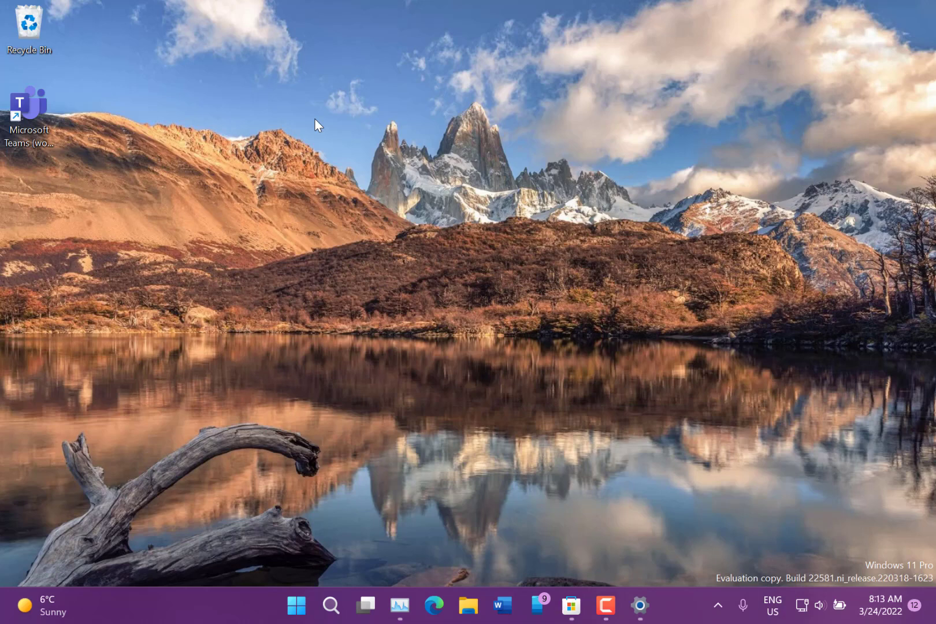
mouse_move(332, 586)
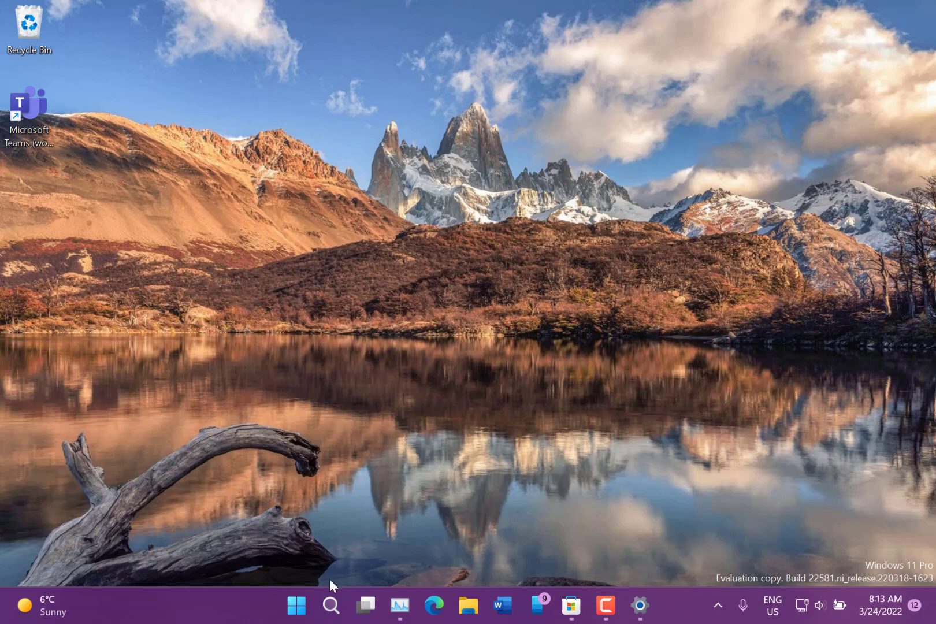
Step: Open the taskbar search flyout, then the Start menu with pinned apps and recommendations
click(330, 605)
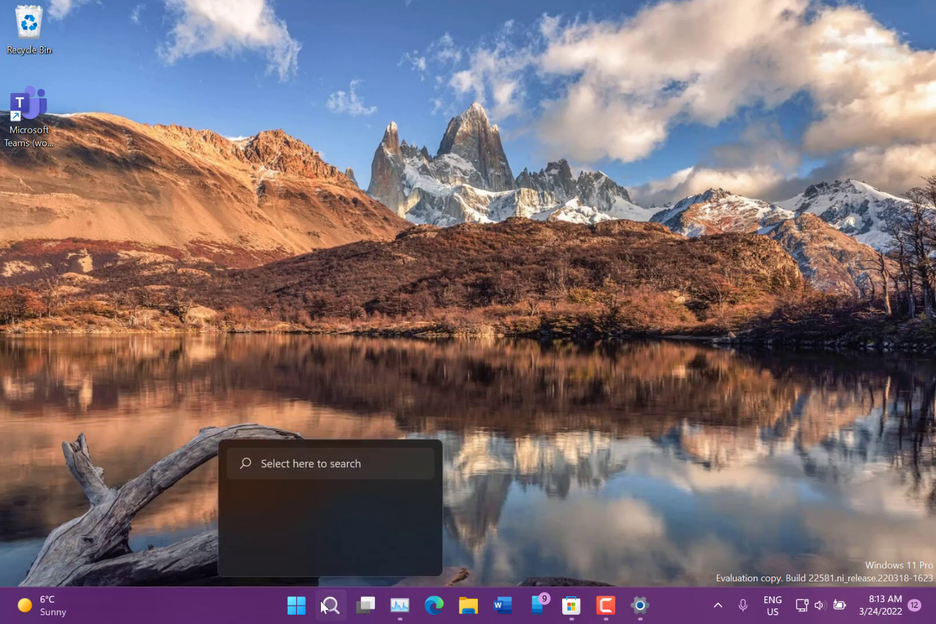
click(296, 605)
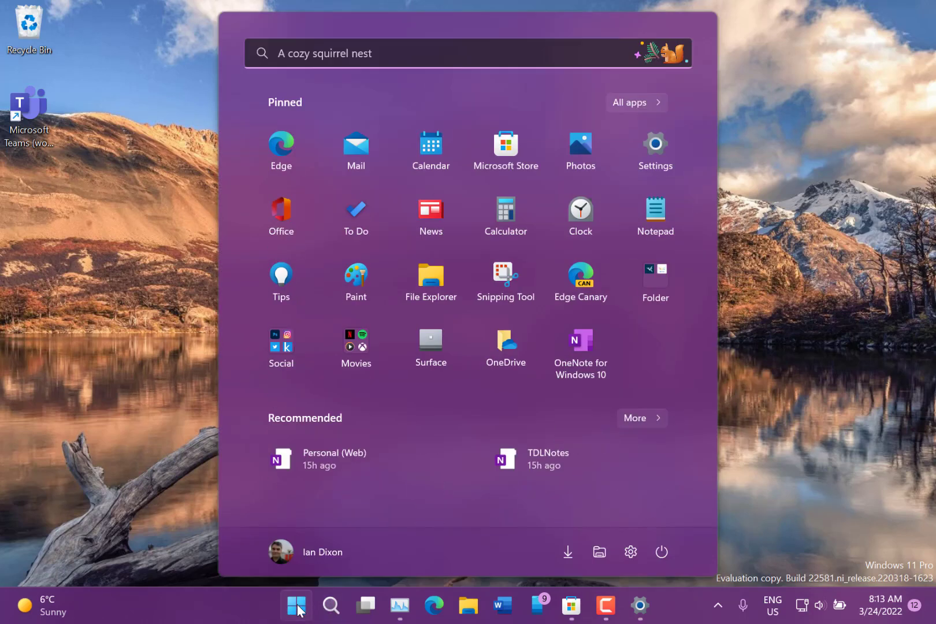
mouse_move(615, 51)
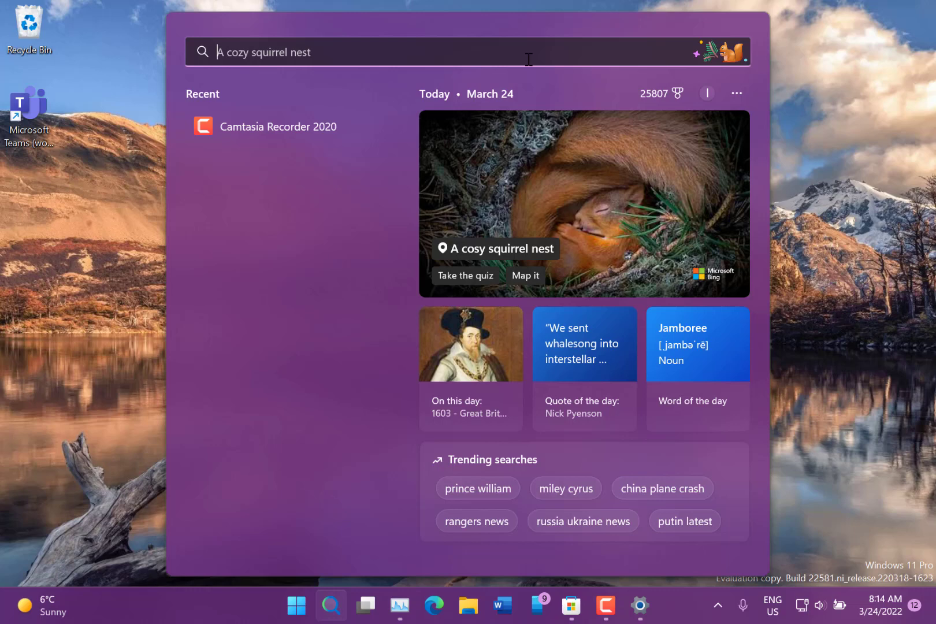
mouse_move(87, 229)
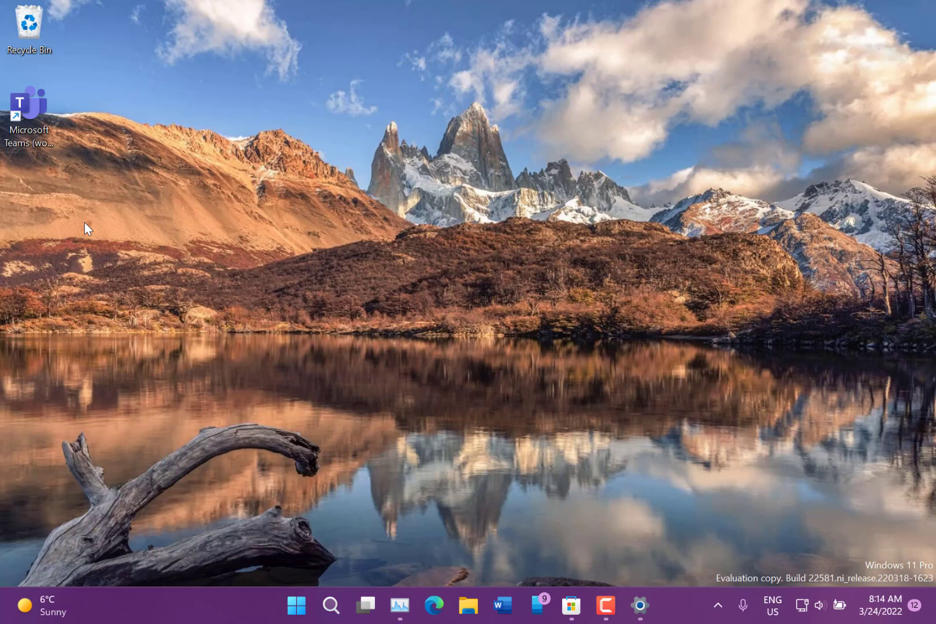
mouse_move(320, 332)
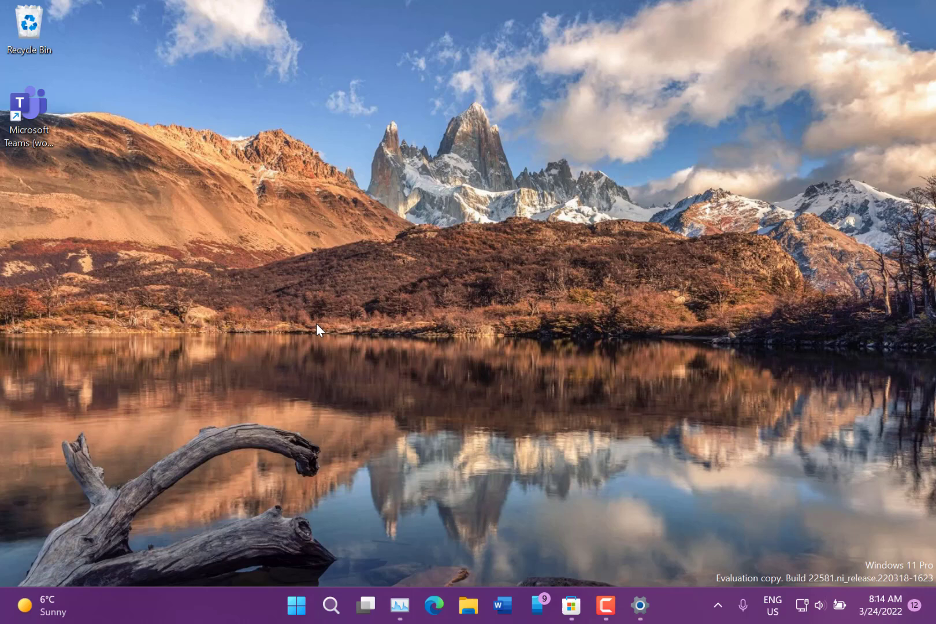
mouse_move(331, 497)
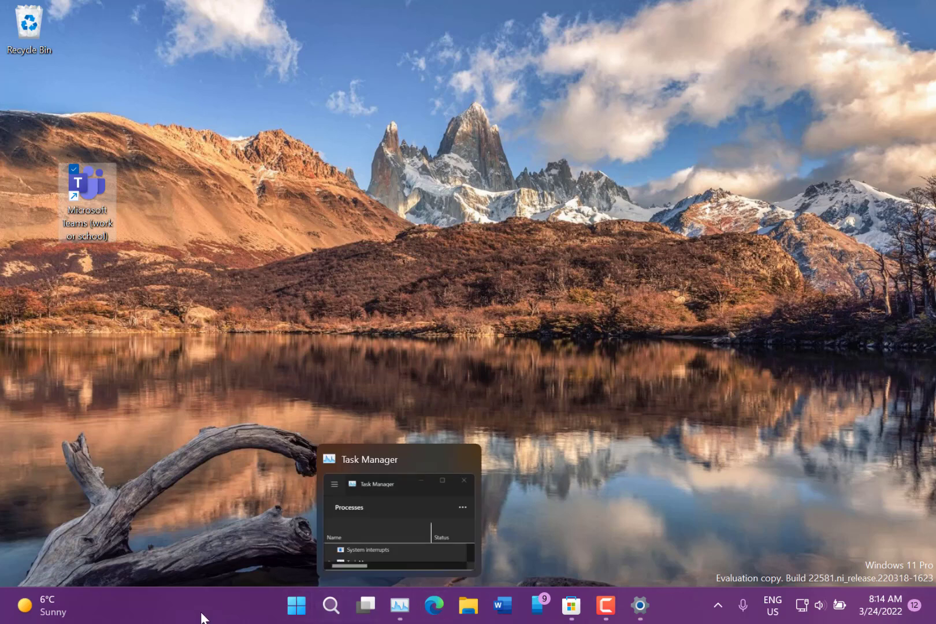
mouse_move(181, 618)
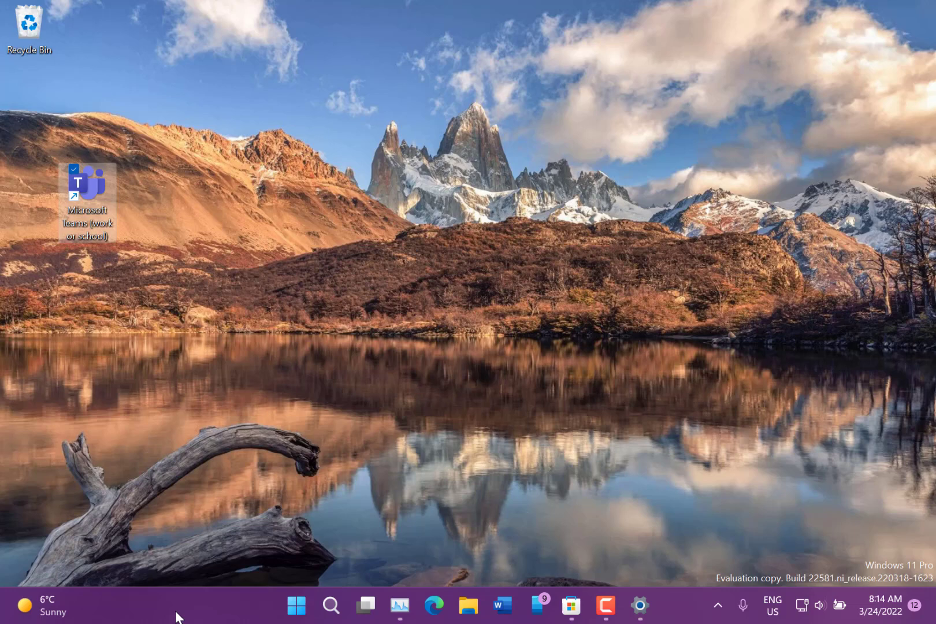
mouse_move(349, 582)
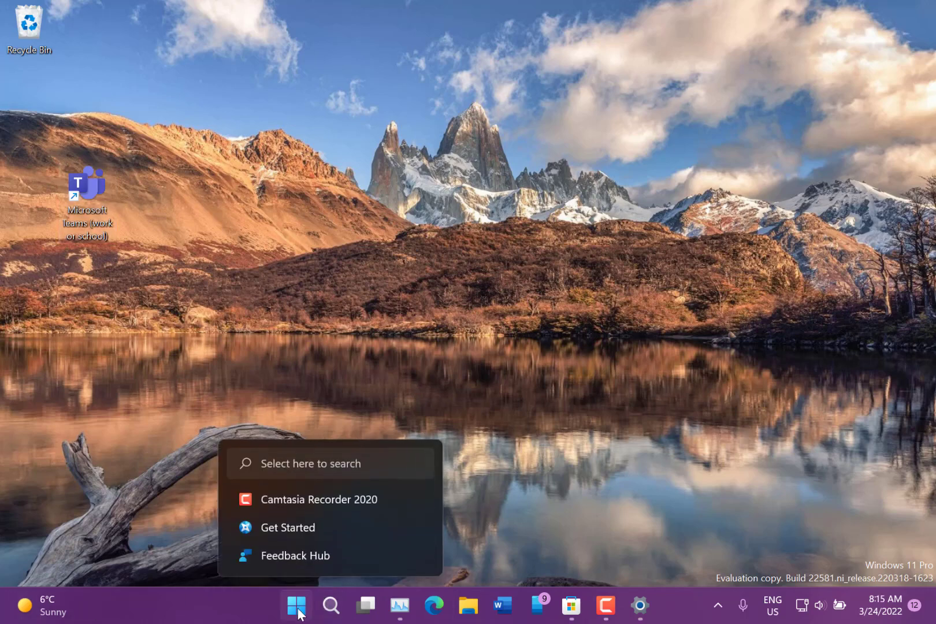
Step: Move the OneNote for Windows 10 pin to the front of the Start menu's pinned apps
click(295, 605)
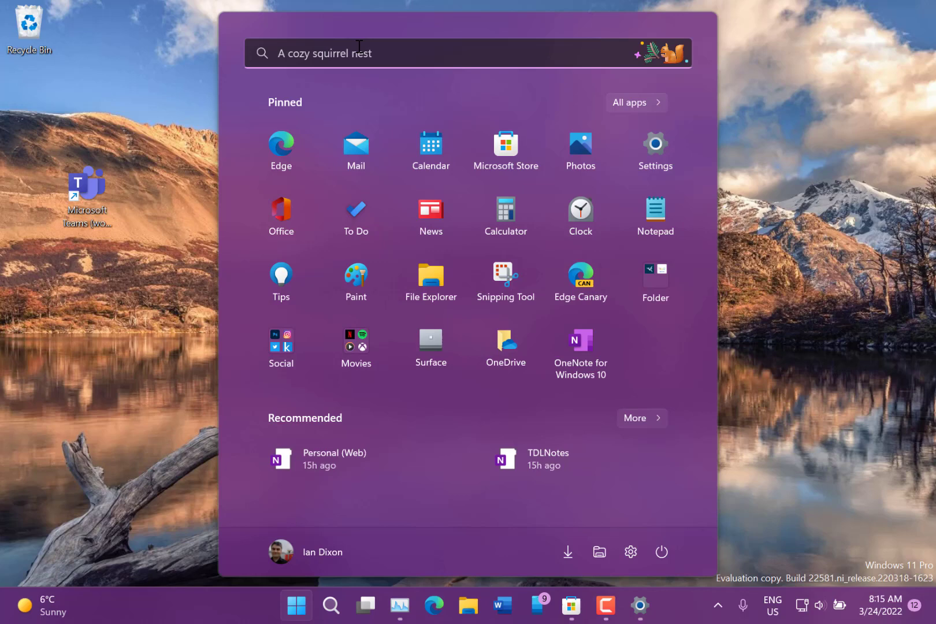
mouse_move(490, 200)
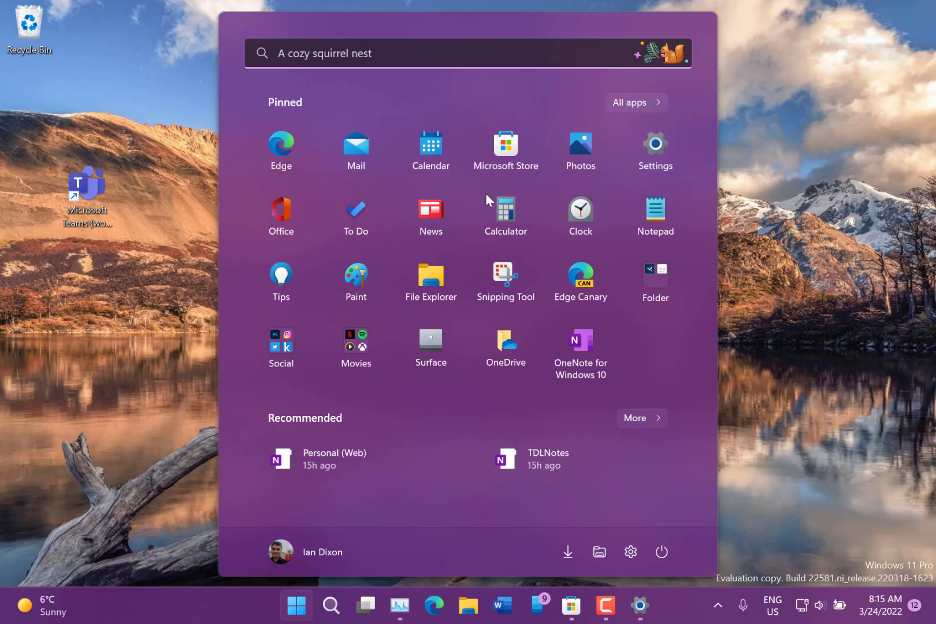
right_click(505, 149)
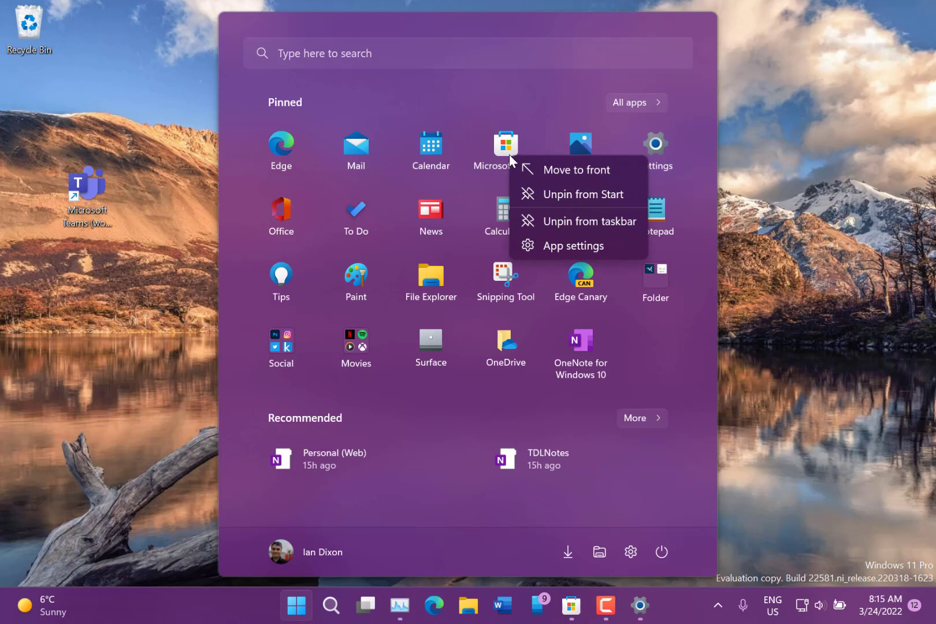
mouse_move(596, 364)
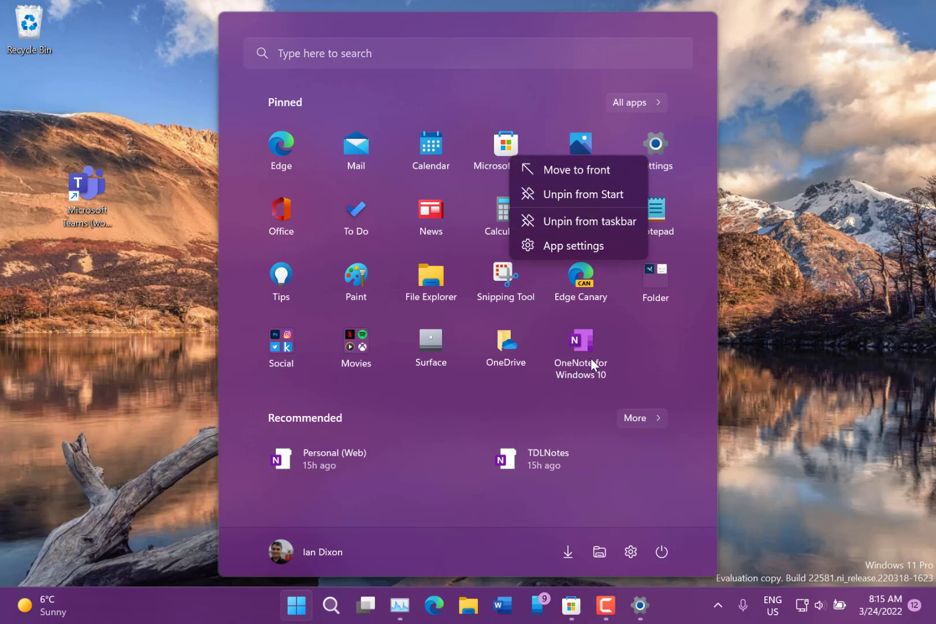
right_click(580, 346)
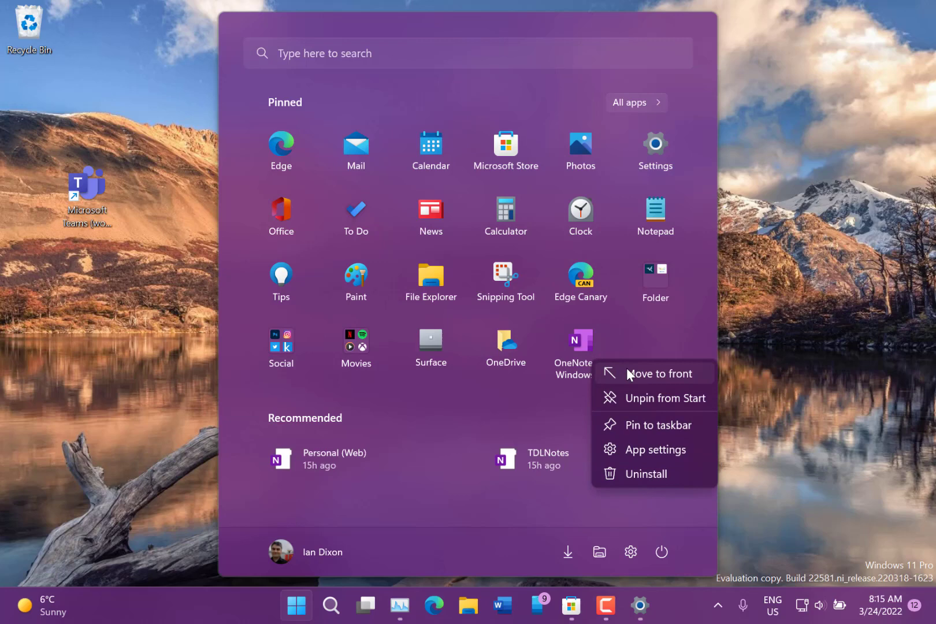
mouse_move(635, 376)
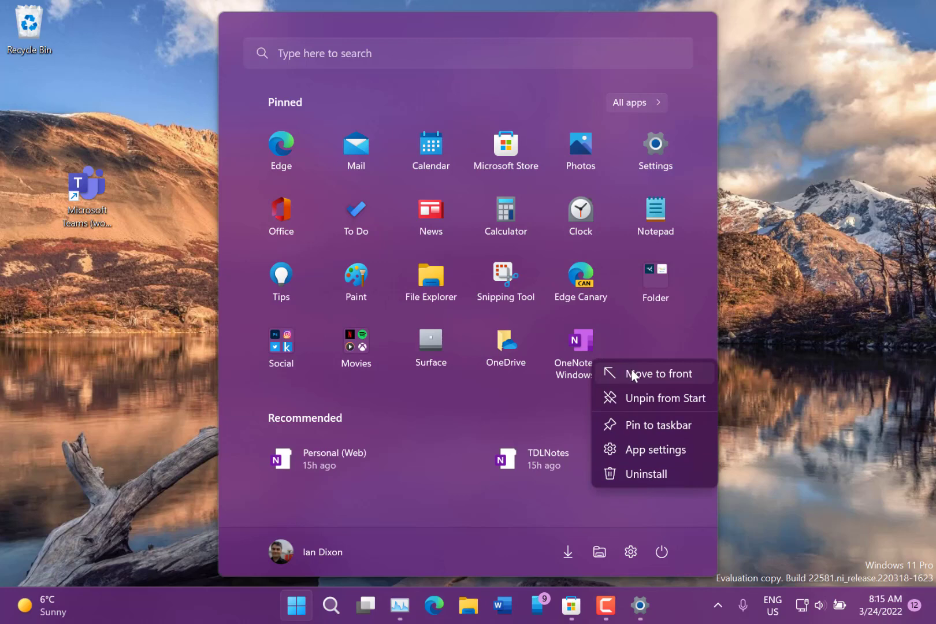
click(652, 373)
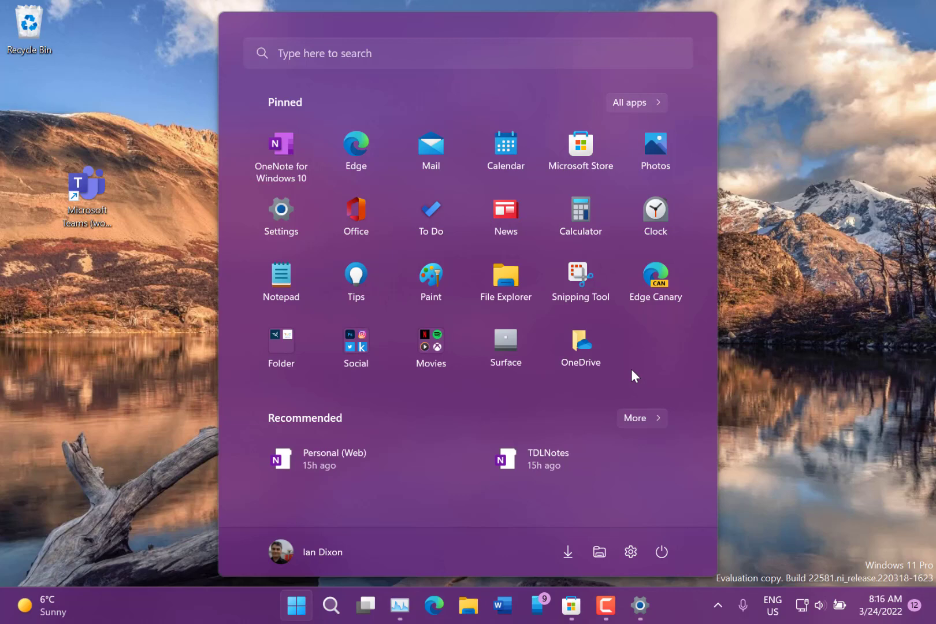
mouse_move(416, 591)
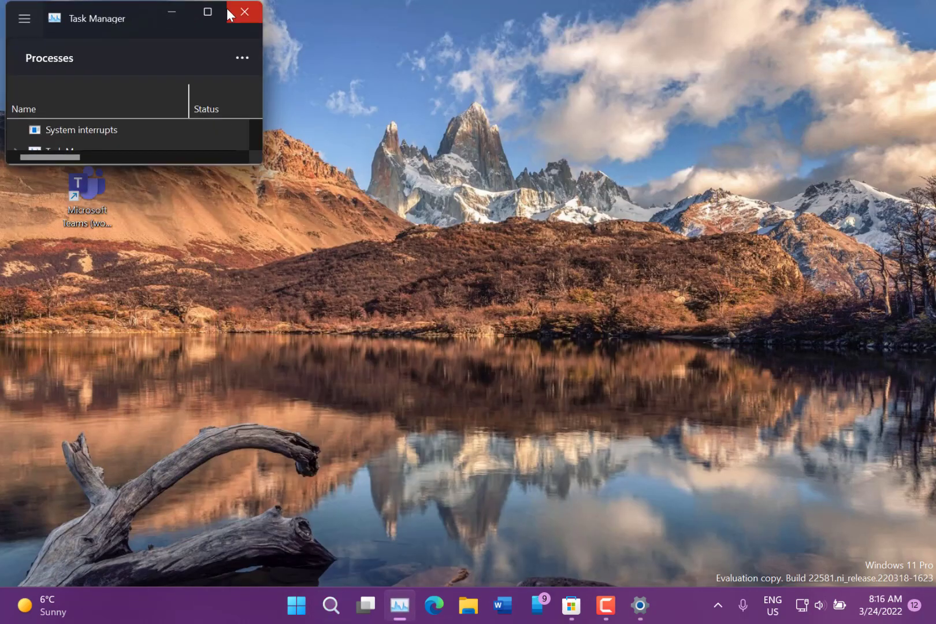
Step: Maximize Task Manager, set real-time update speed to Normal, and return to Processes
click(206, 13)
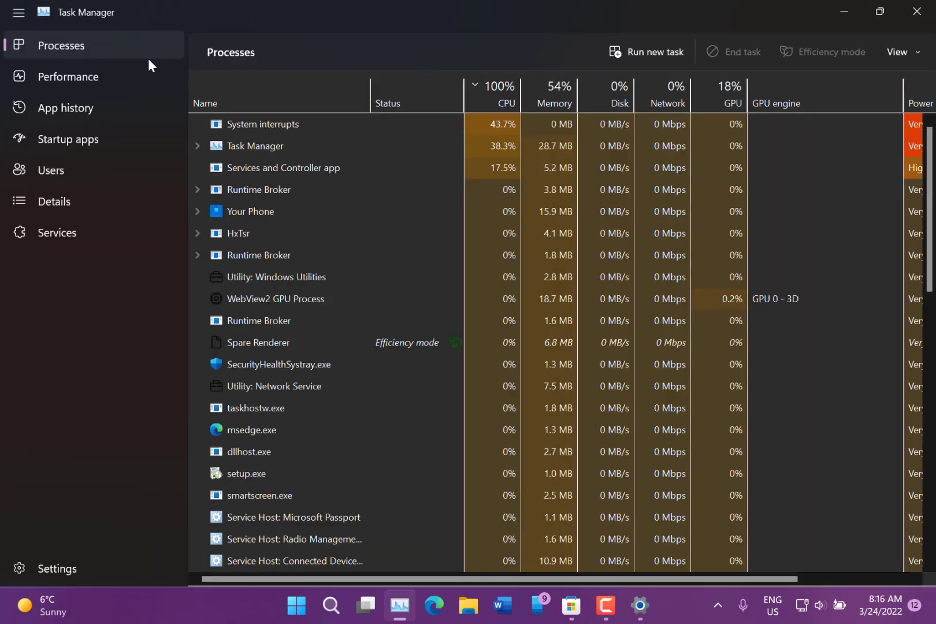
click(71, 76)
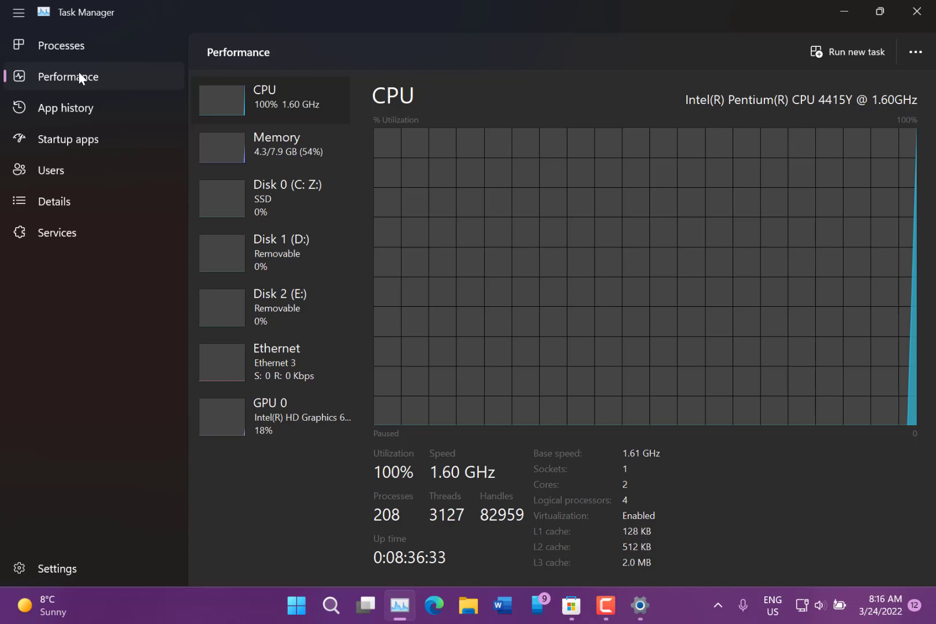
click(56, 568)
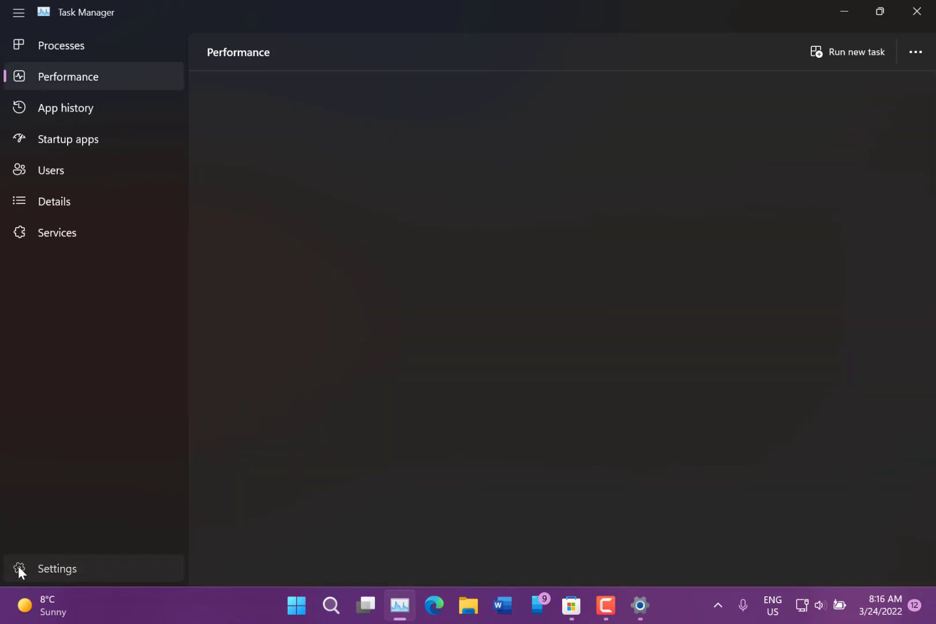
click(57, 569)
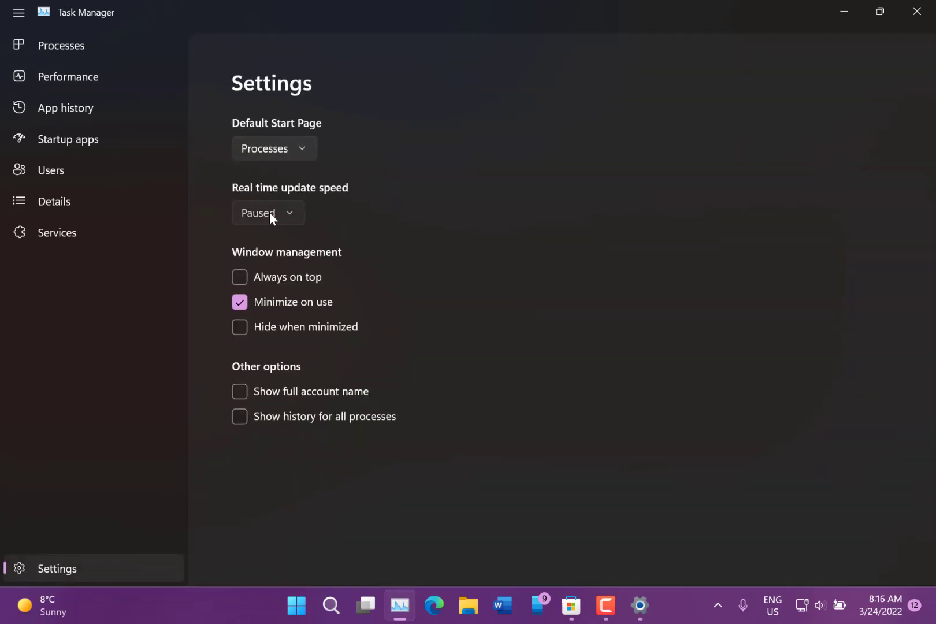
click(267, 214)
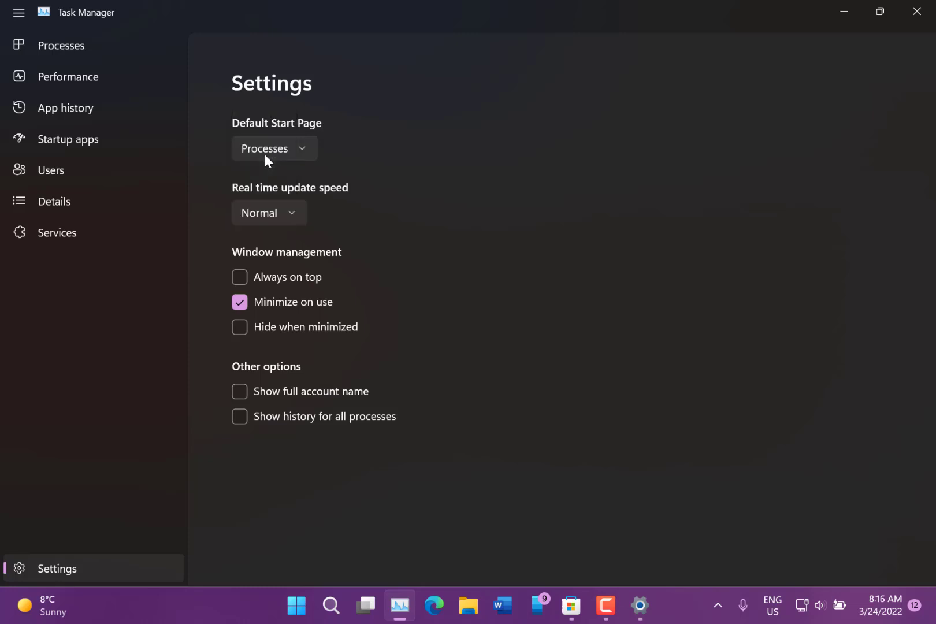
mouse_move(844, 12)
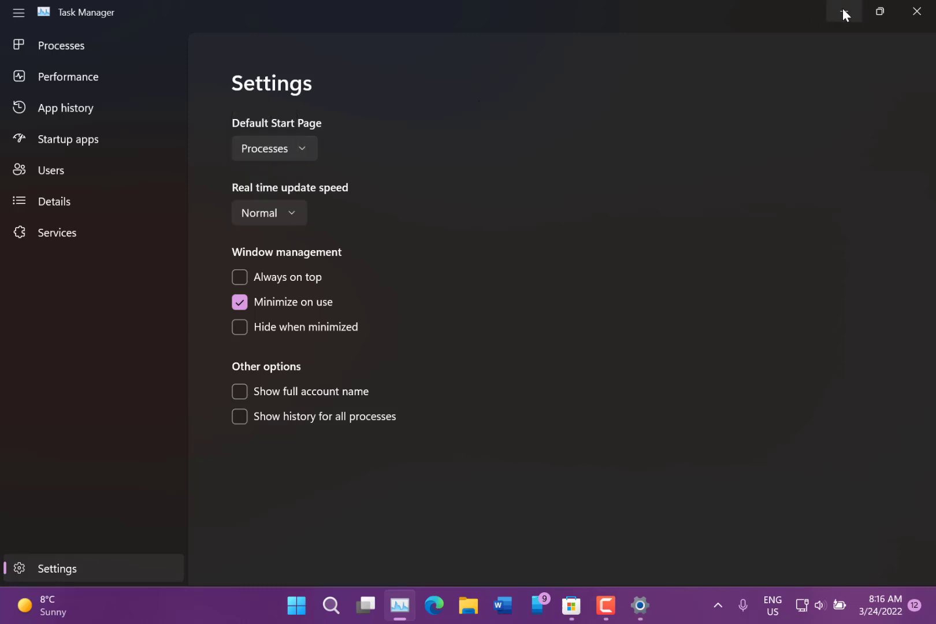
mouse_move(843, 11)
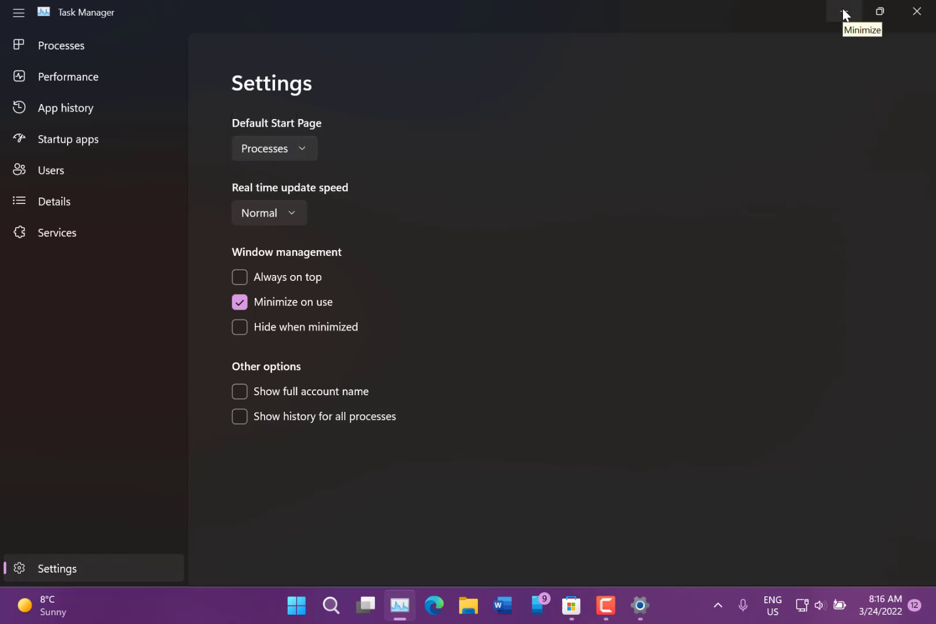
mouse_move(59, 45)
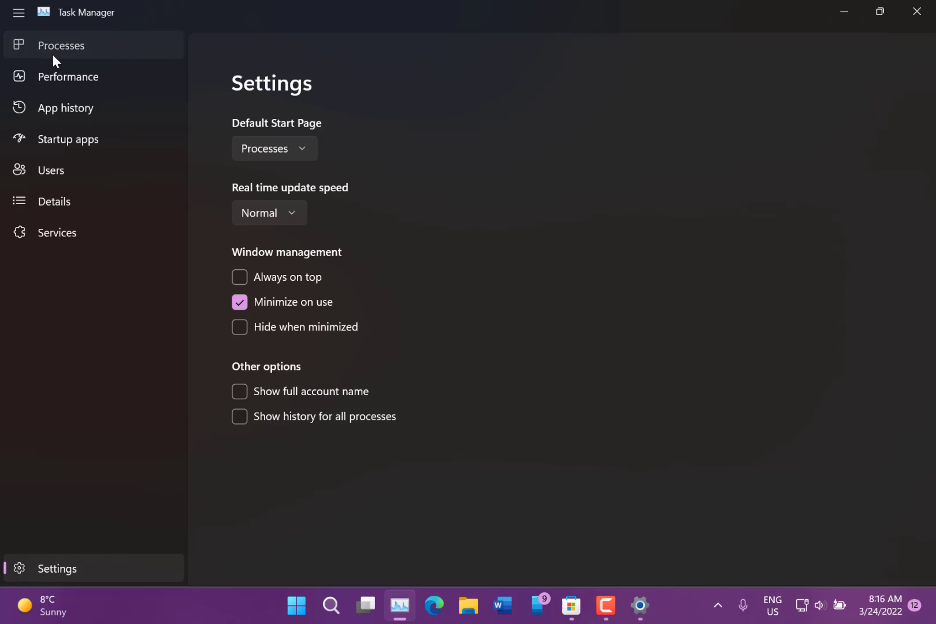
click(60, 46)
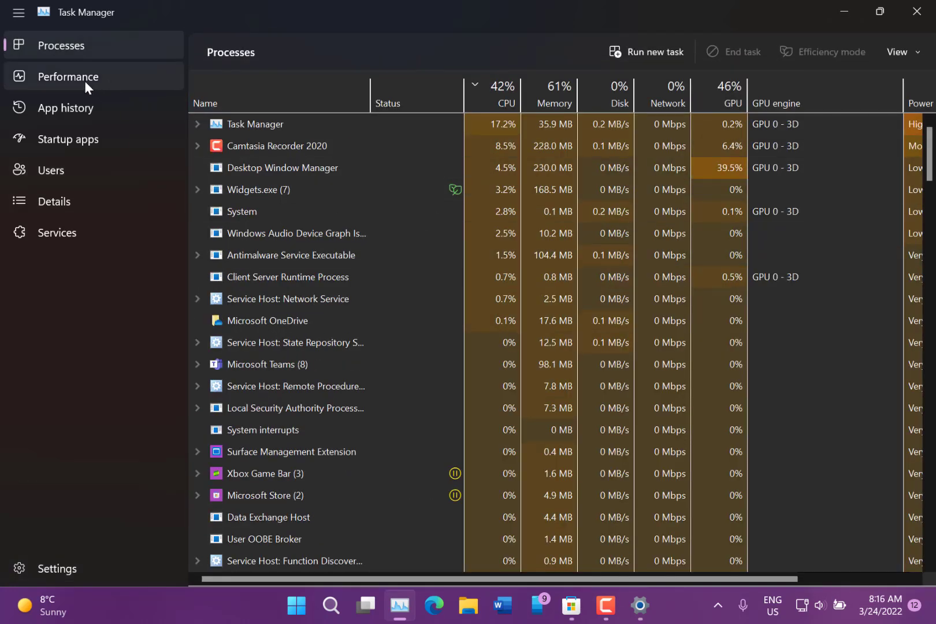
click(72, 76)
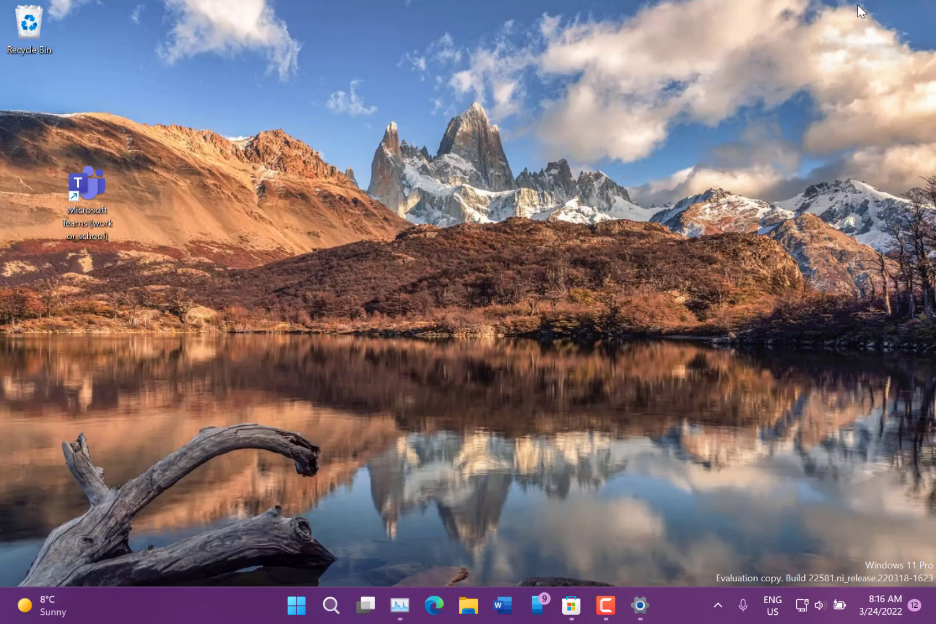
mouse_move(378, 558)
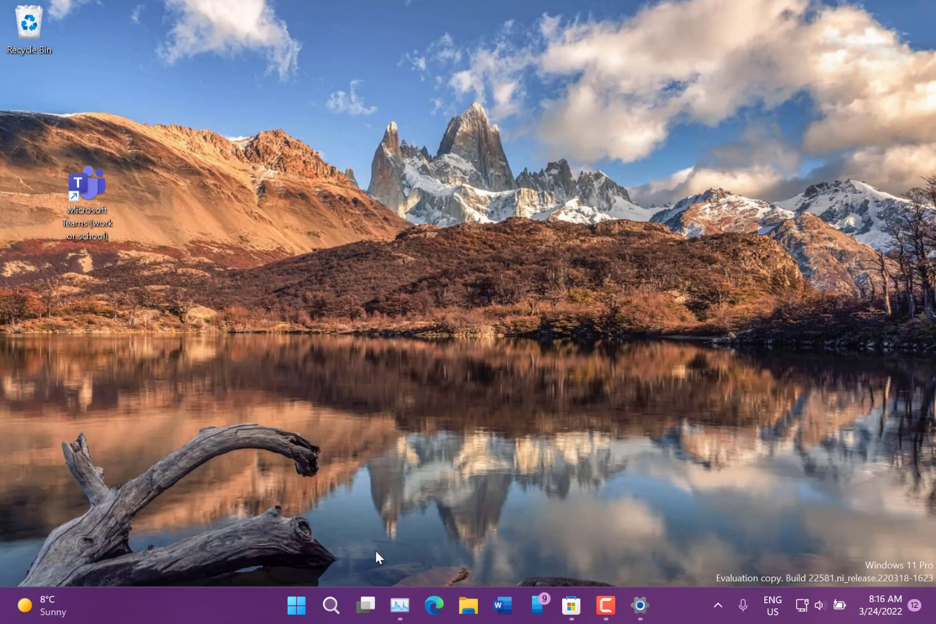
mouse_move(230, 612)
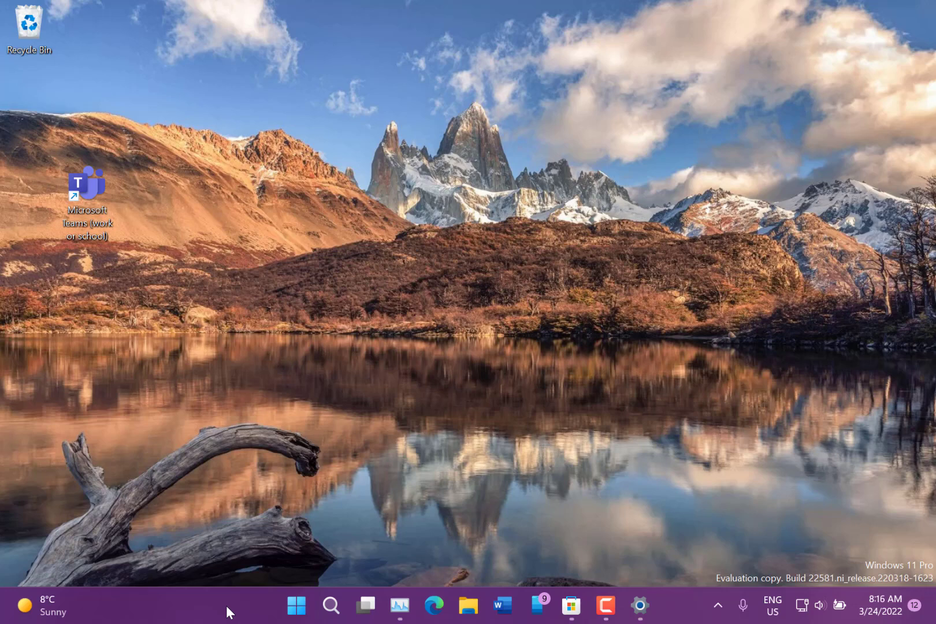
mouse_move(482, 534)
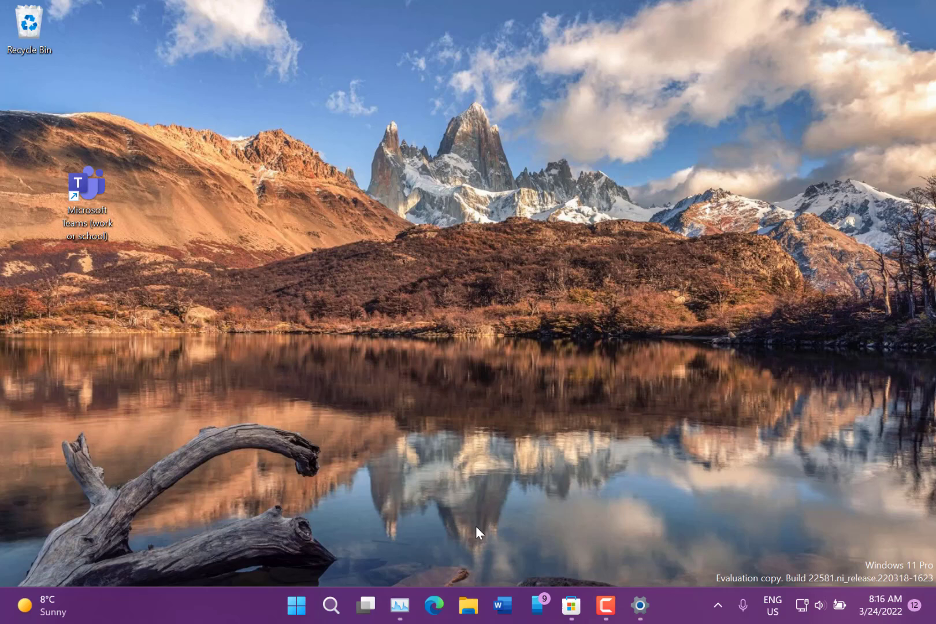
mouse_move(864, 380)
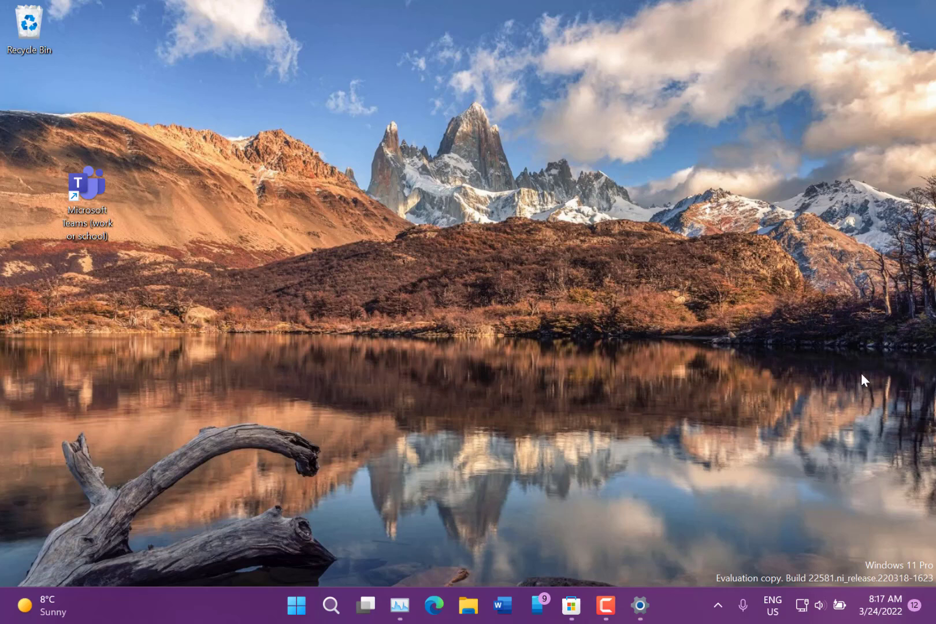
mouse_move(795, 583)
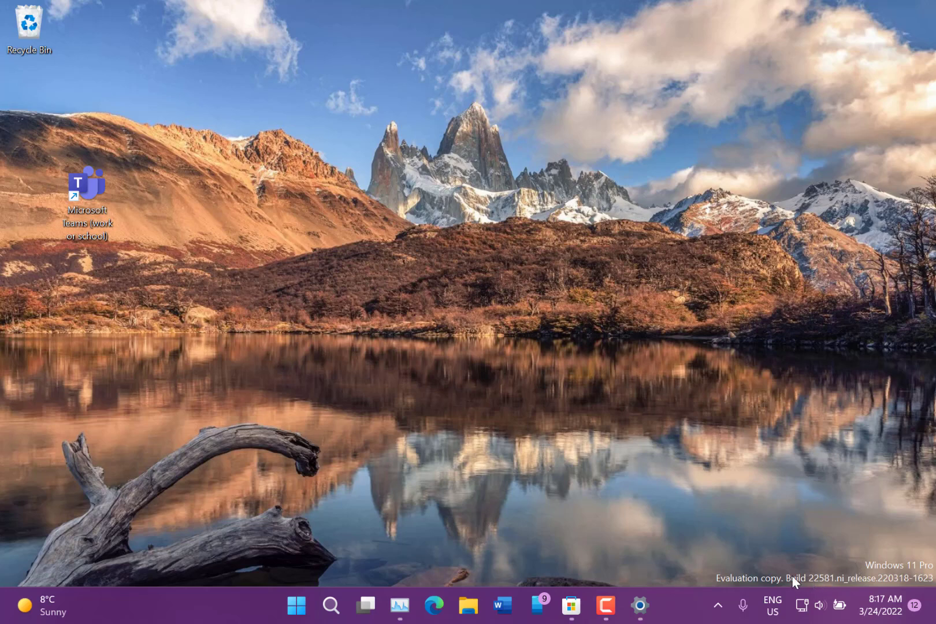
mouse_move(766, 529)
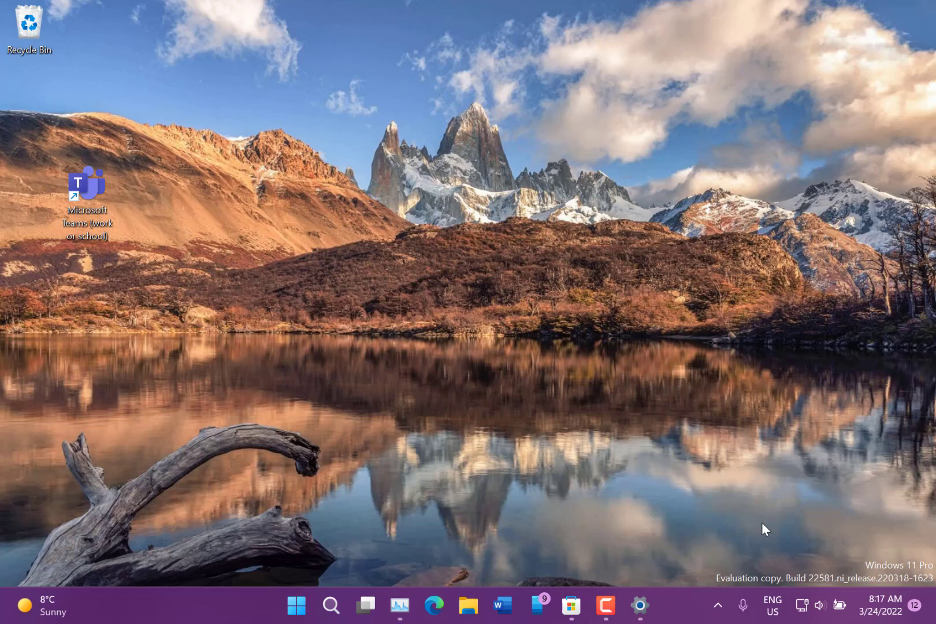
Step: Open the Start menu, showing OneNote for Windows 10 first among pinned apps
click(296, 606)
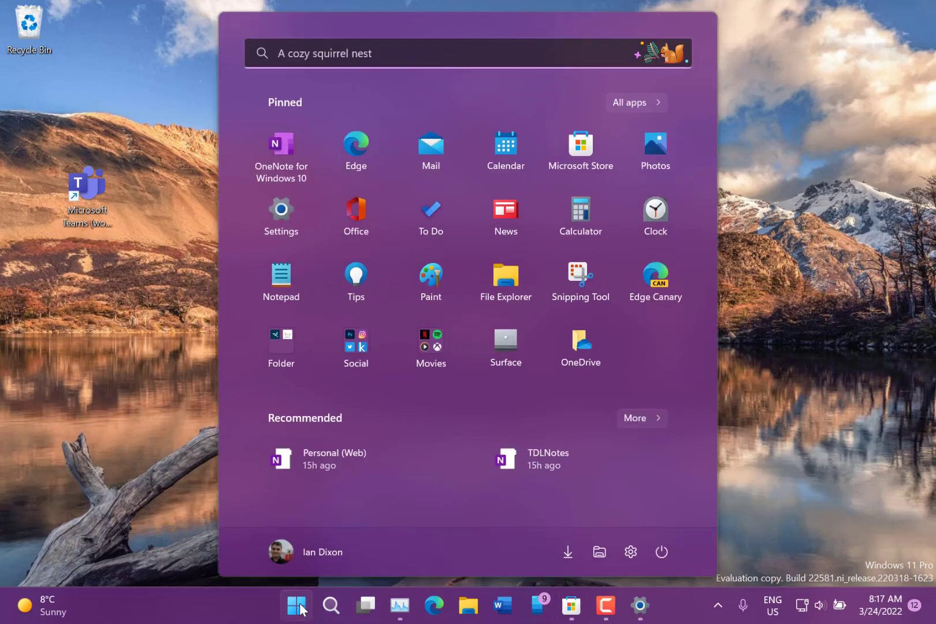
mouse_move(431, 351)
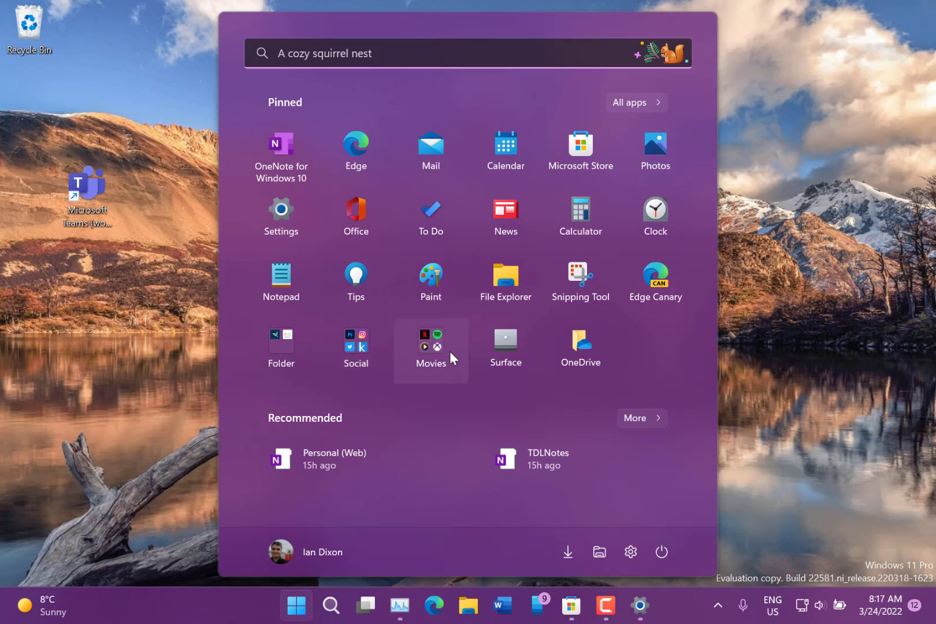